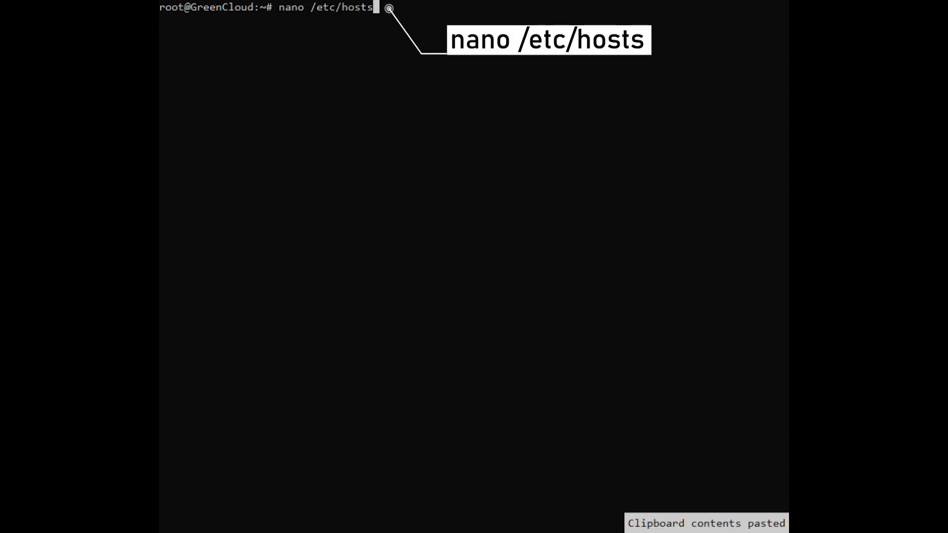
- Edit /etc/hosts in nano so the full hostname resolves to ispconfig.green.com
key("Enter")
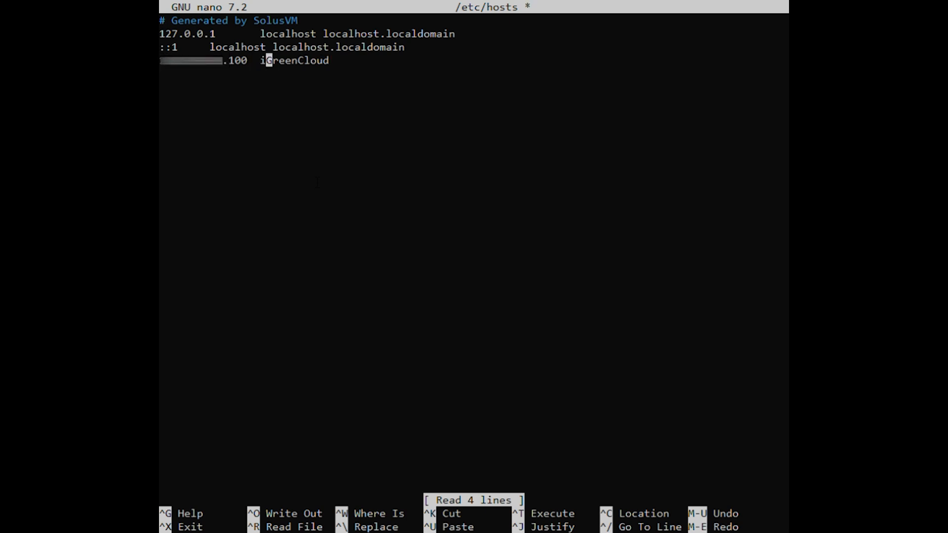
key("ctrl+x")
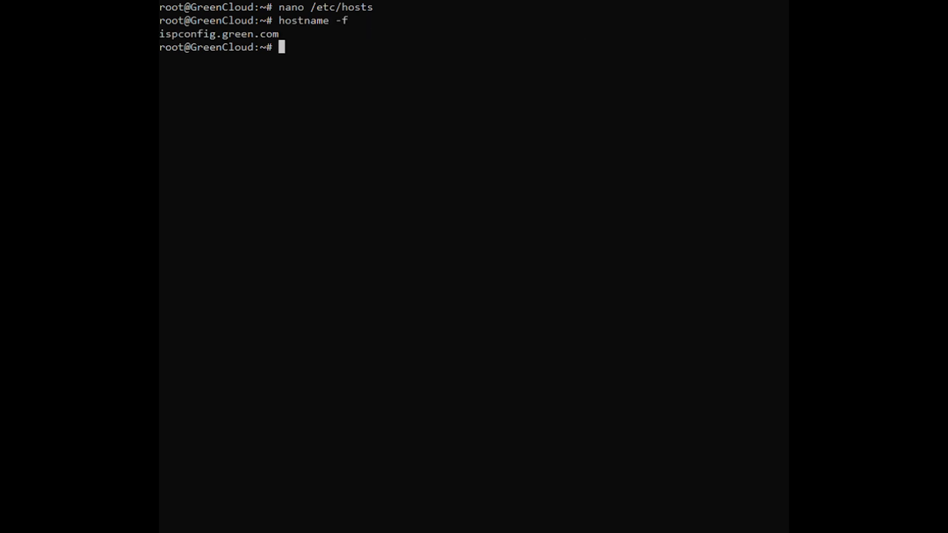
- Run 'apt update && apt upgrade -y' to refresh package lists and upgrade all packages
type("apt update && apt upgrade -y")
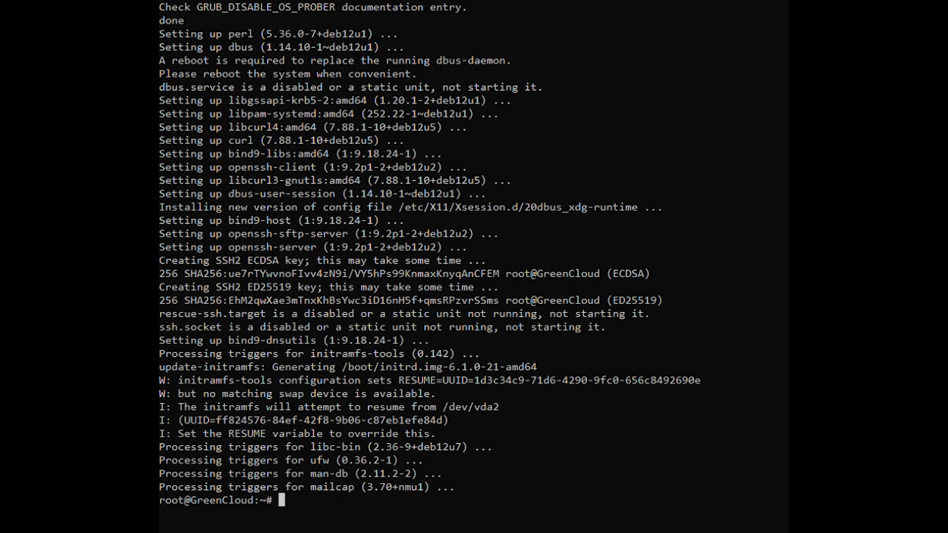
- Rewrite /etc/apt/sources.list with Debian bookworm main, updates and security repositories, then run apt update
type("tee /etc/apt/sources.list<<EOF")
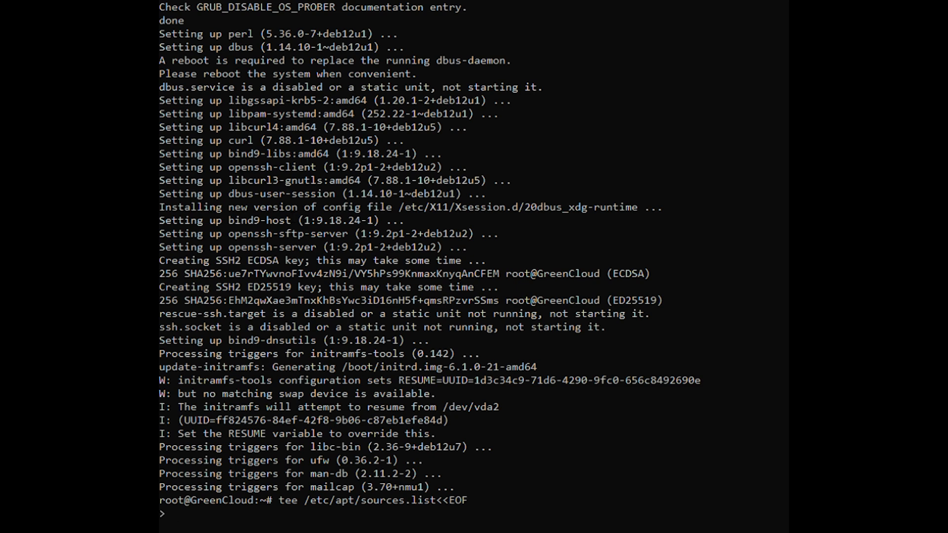
type("deb http://deb.debian.org/debian bookworm main contrib non-free non-free-firmware")
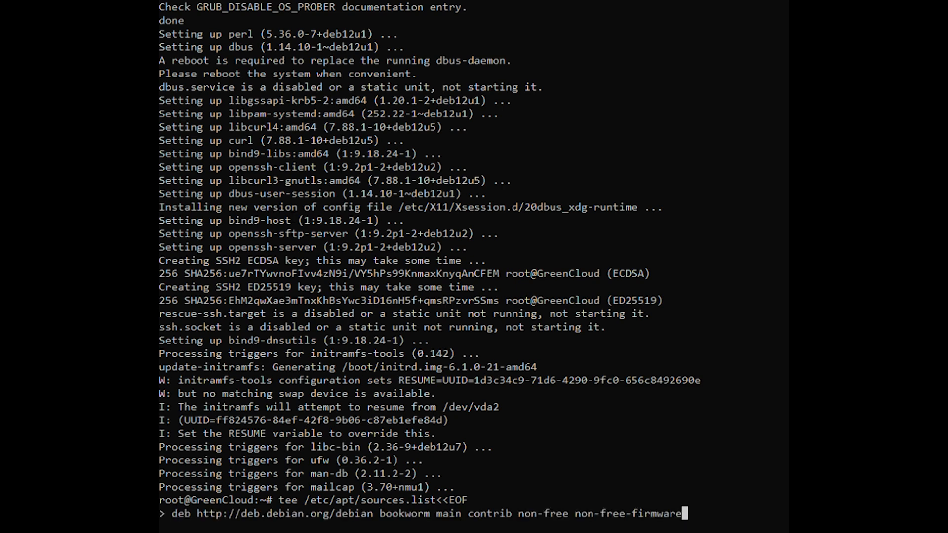
key("ctrl+v")
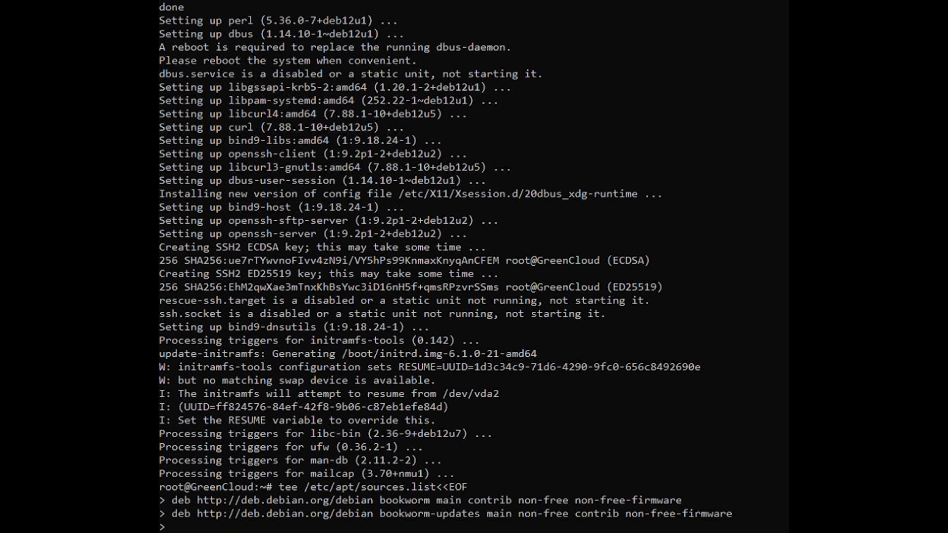
type("deb http://security.debian.org/debian-security bookworm-security main contrib non-free non-free-firmware")
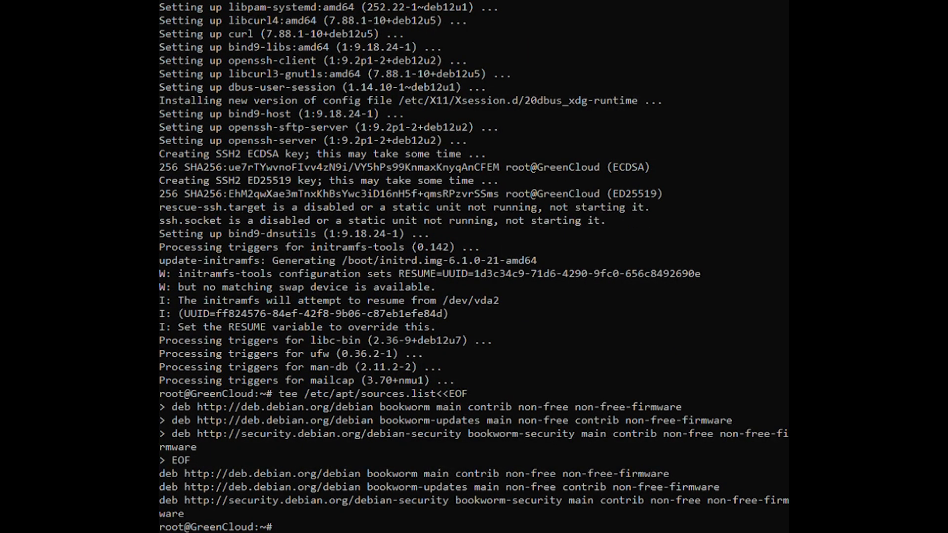
type("apt update")
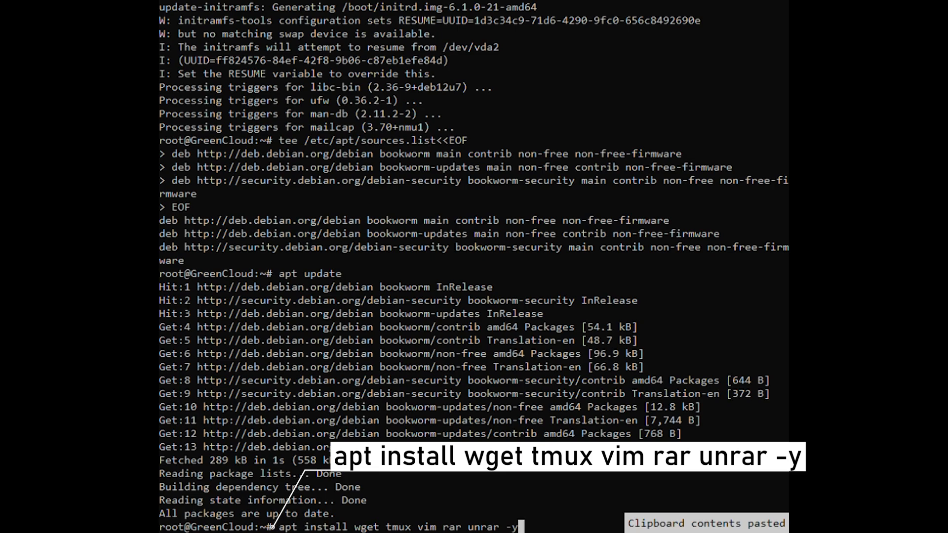
- Install wget, tmux, vim, rar and unrar, show the ISPConfig installer --help, and start tmux
key("Return")
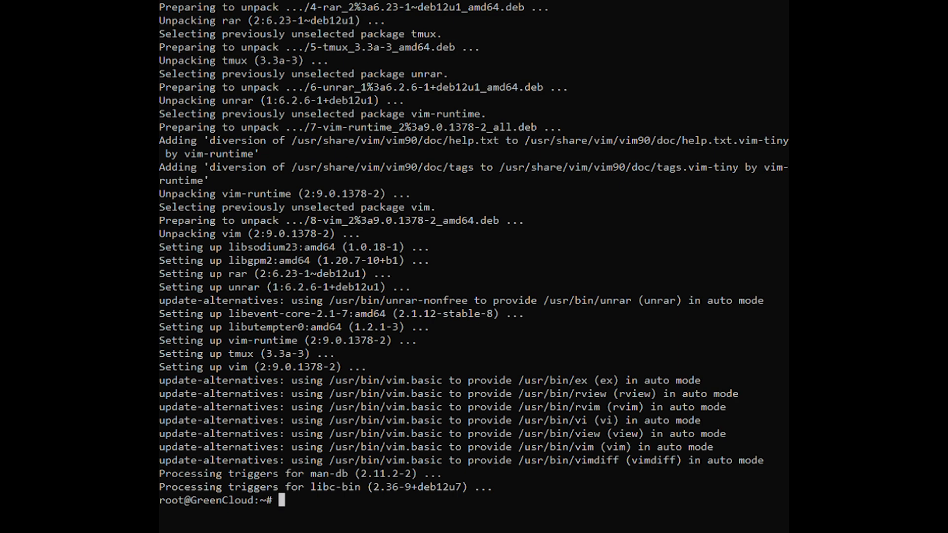
type("wget -O - https://get.ispconfig.org | sh -s -- --help")
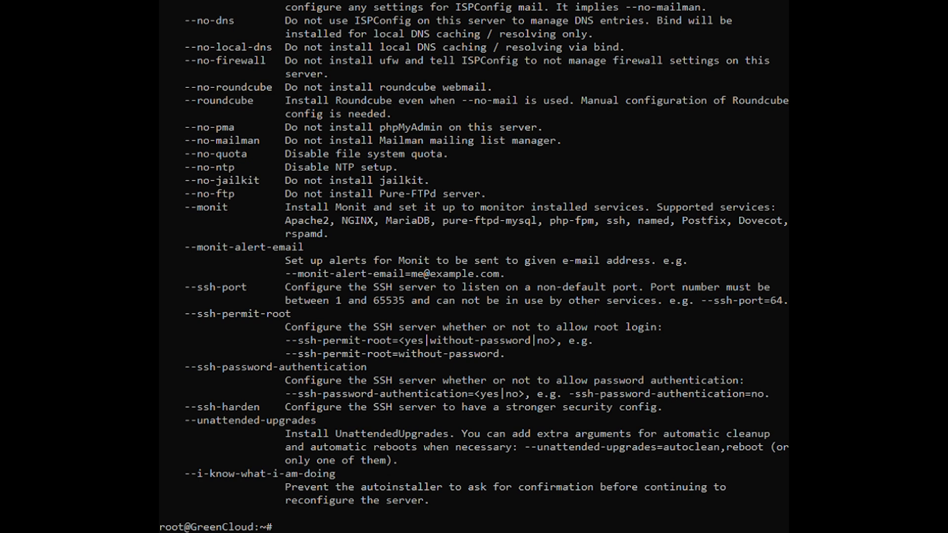
type("tmux")
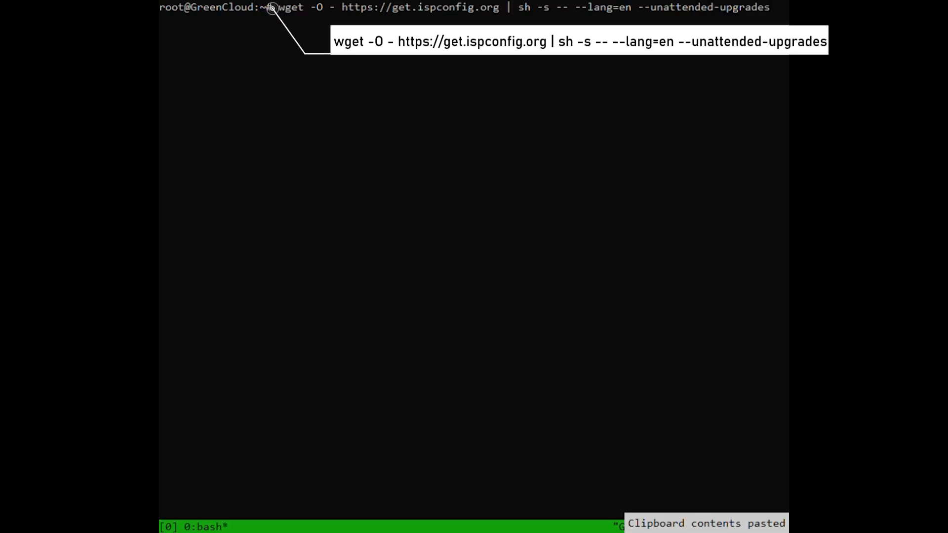
- Run the ISPConfig auto-installer, answer 'yes' to reconfigure the server, and wait for 'Installation ready'
key("Return")
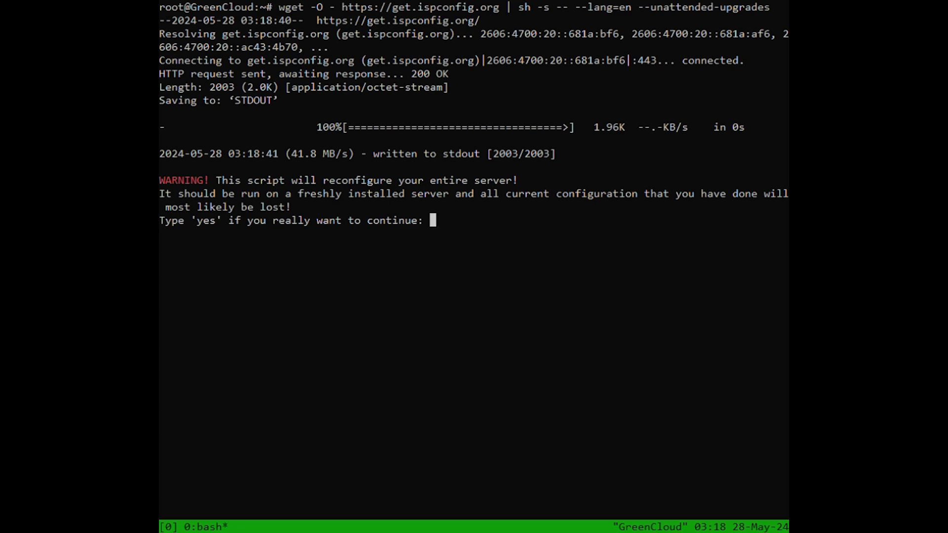
type("yes")
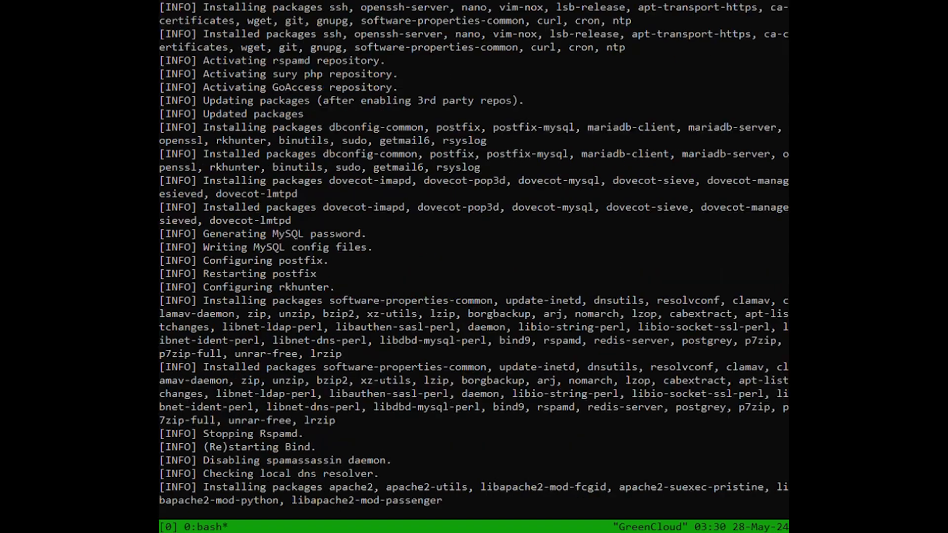
scroll("down", 3)
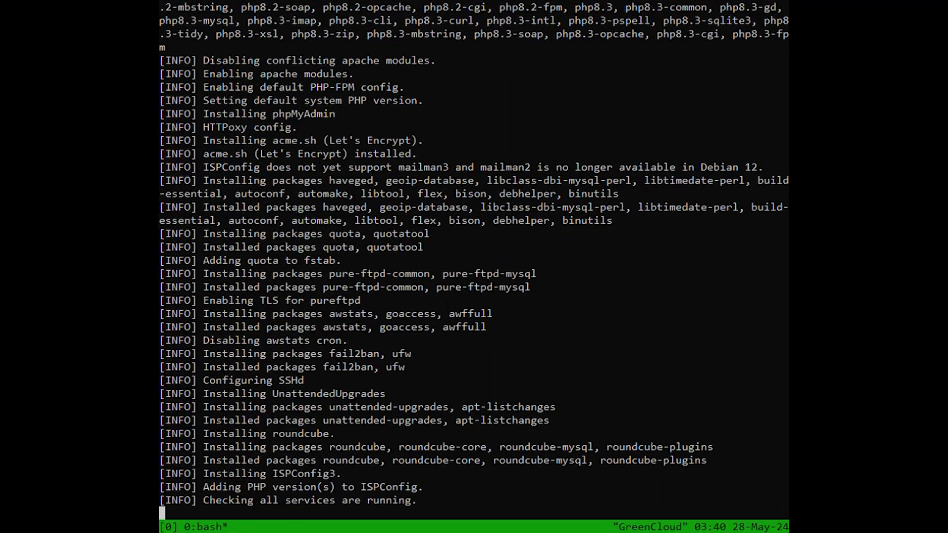
scroll("down", 3)
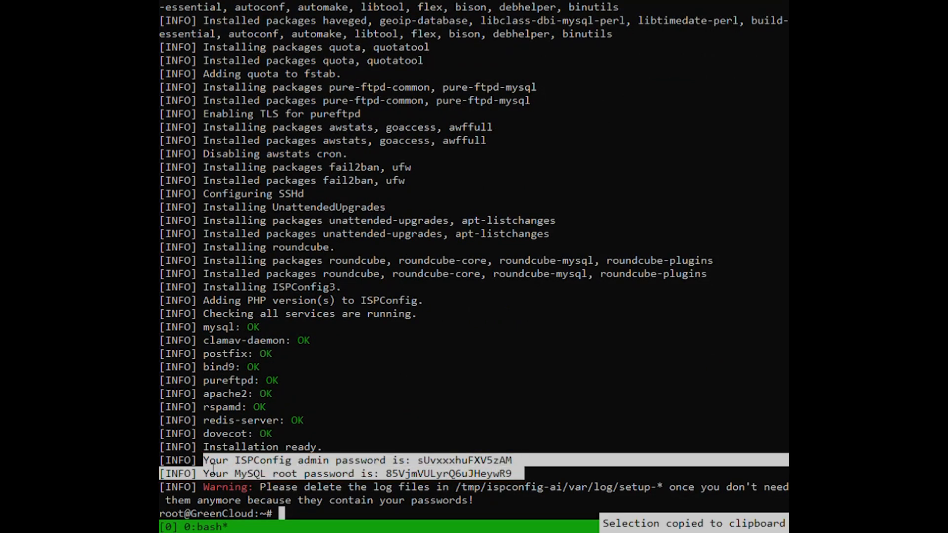
- Exit the tmux session and allow TCP port 8080 with 'ufw allow 8080/tcp'
key("ctrl+c")
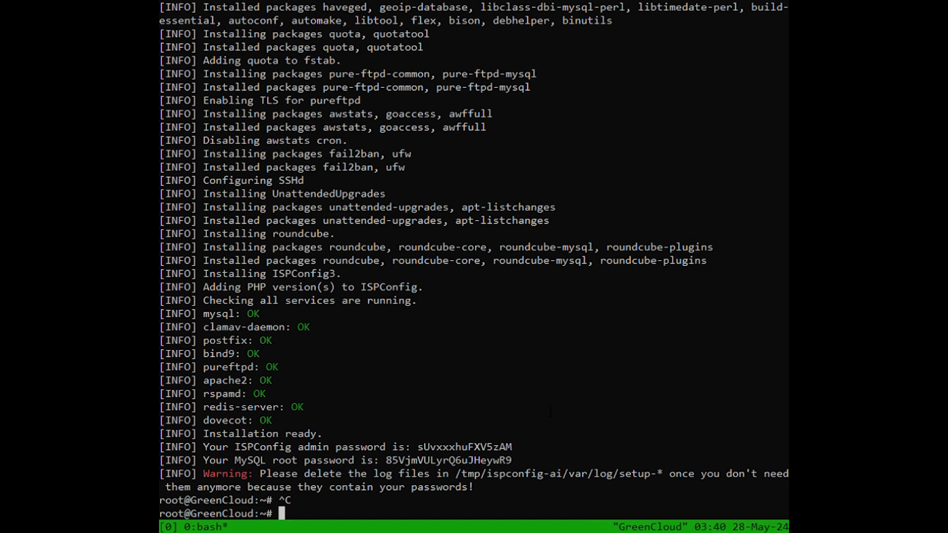
type("exit")
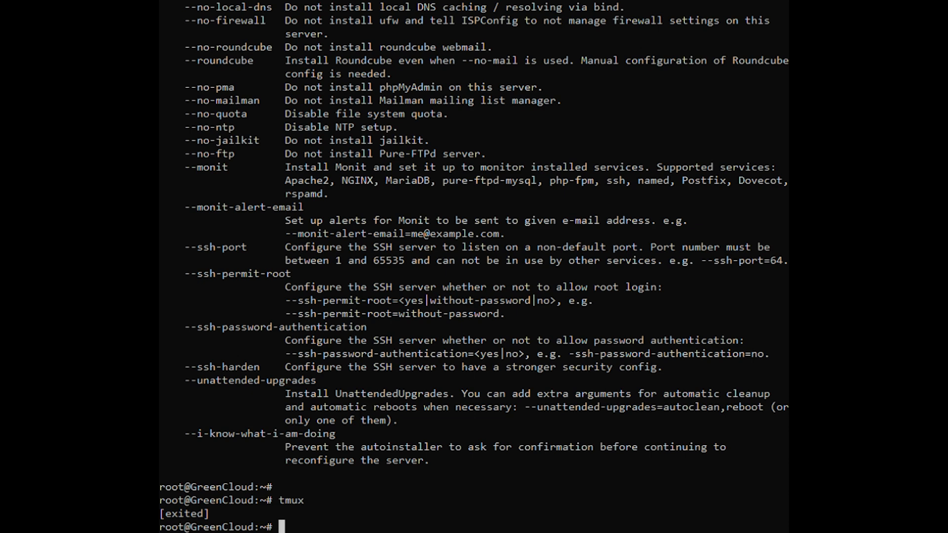
type("ufw allow 8080/tcp")
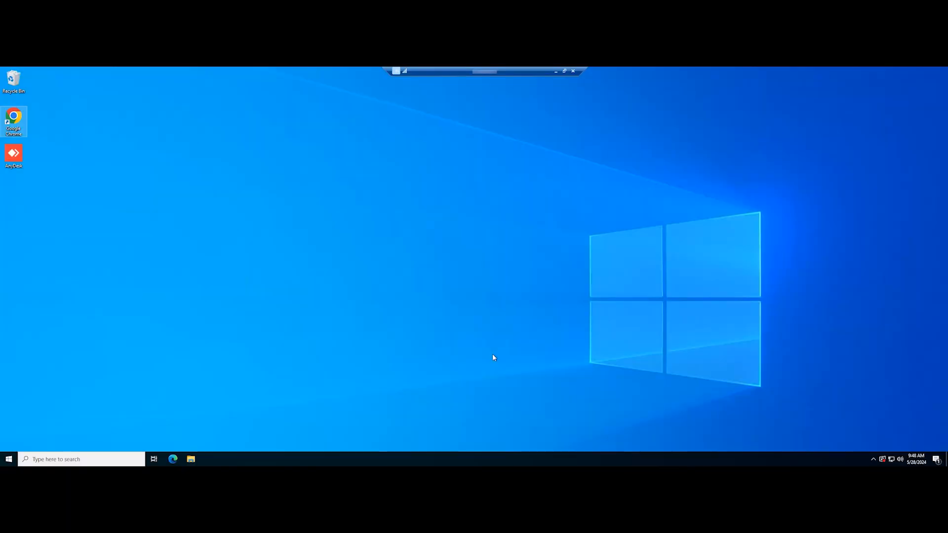
mouse_move(242, 148)
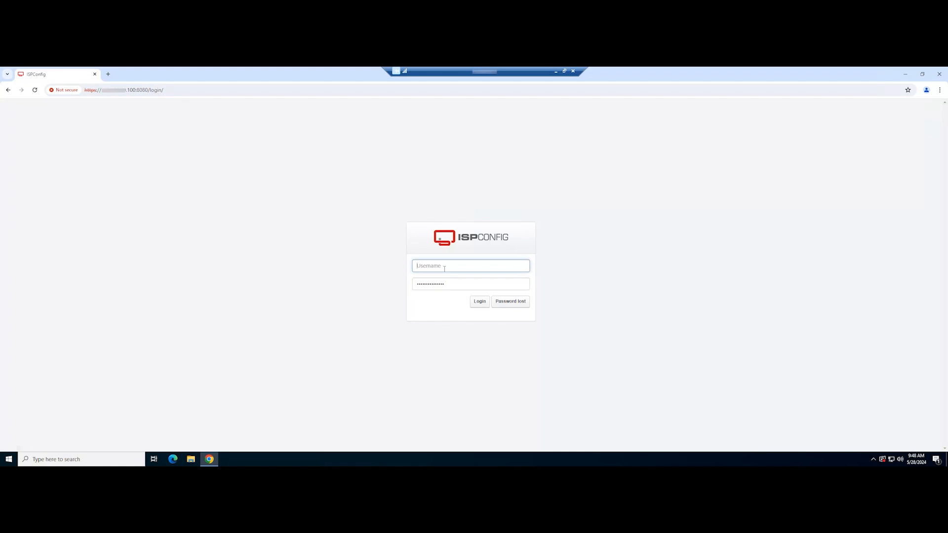
- Log in to the ISPConfig panel on port 8080 as admin with the copied password
type("admin")
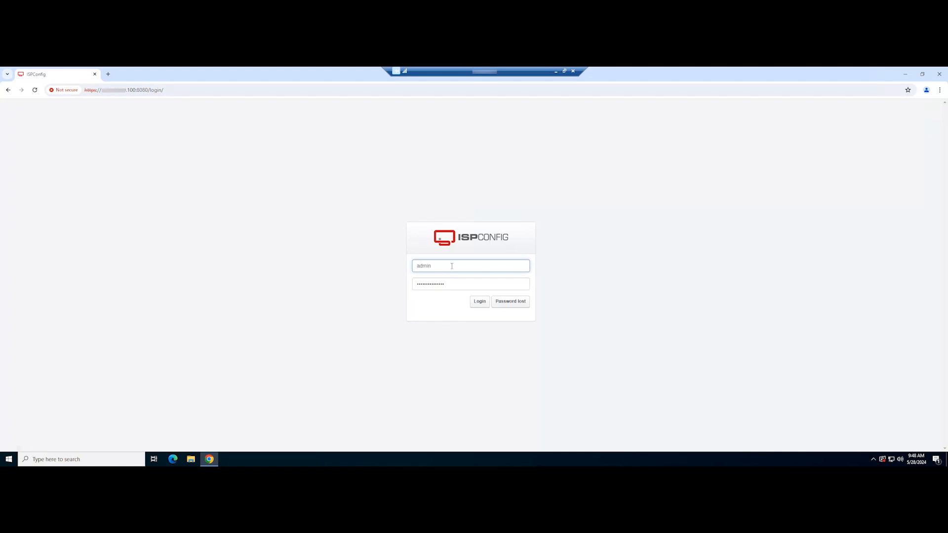
left_click(480, 301)
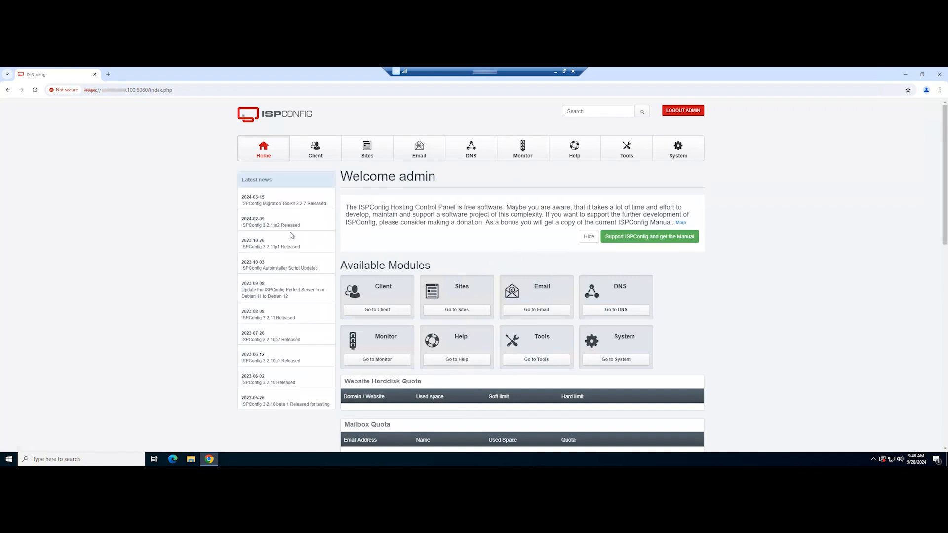
mouse_move(454, 205)
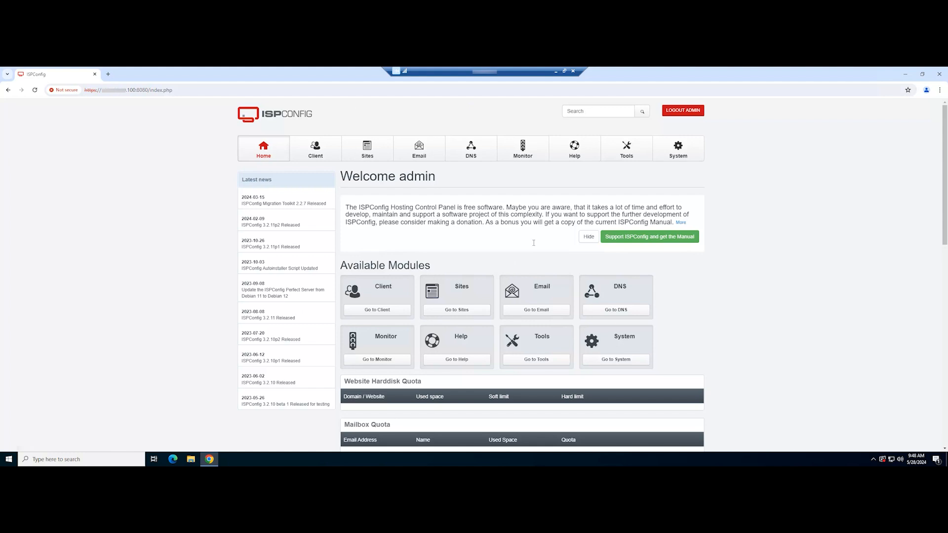
mouse_move(570, 230)
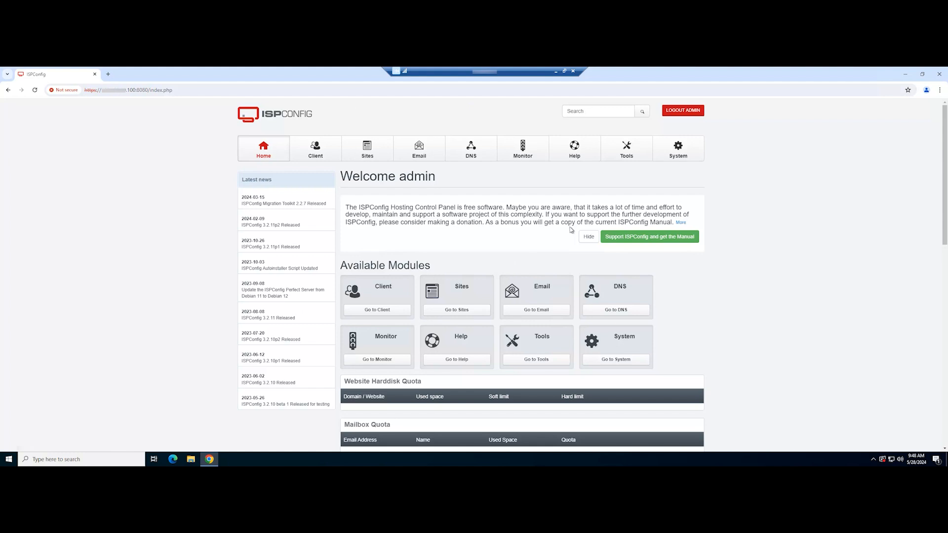
mouse_move(627, 171)
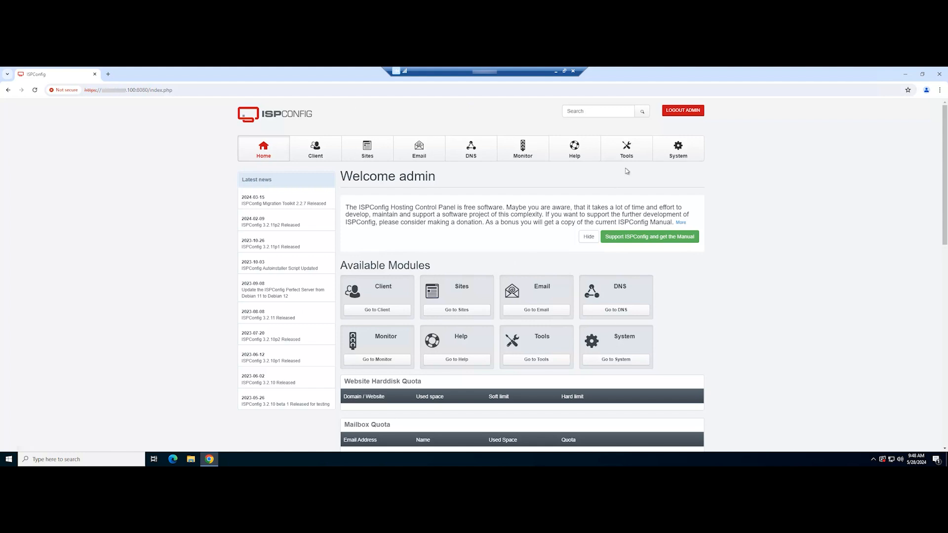
- Open the admin User Settings under Tools and enter, then clear, the password field
left_click(627, 149)
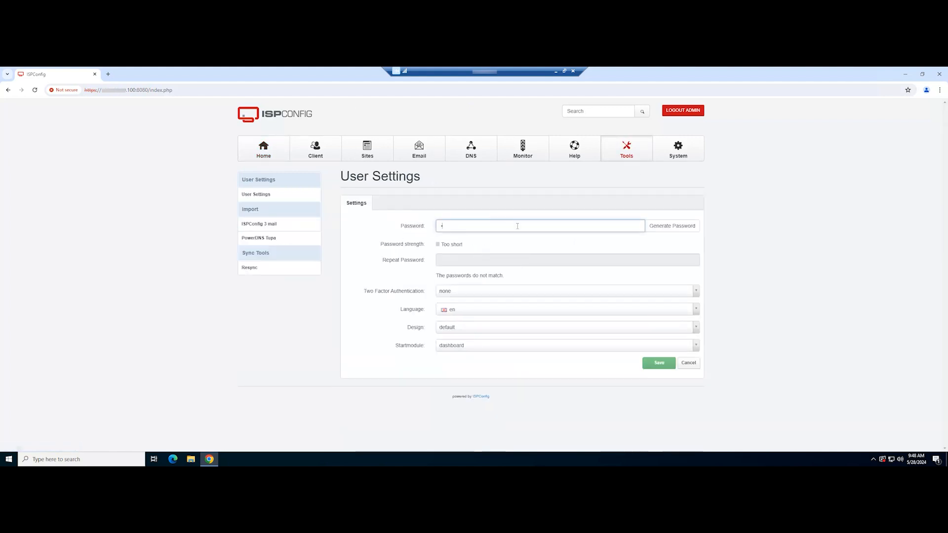
type("••••")
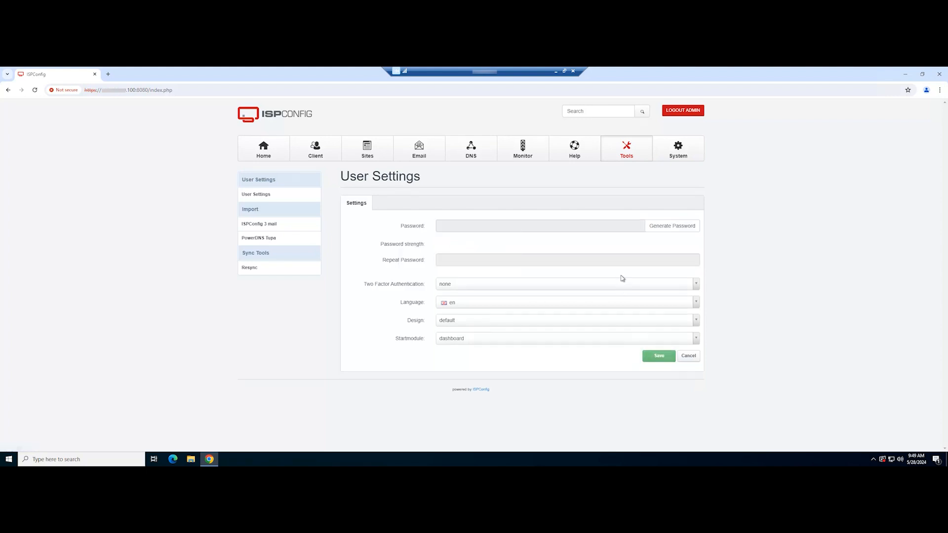
mouse_move(605, 274)
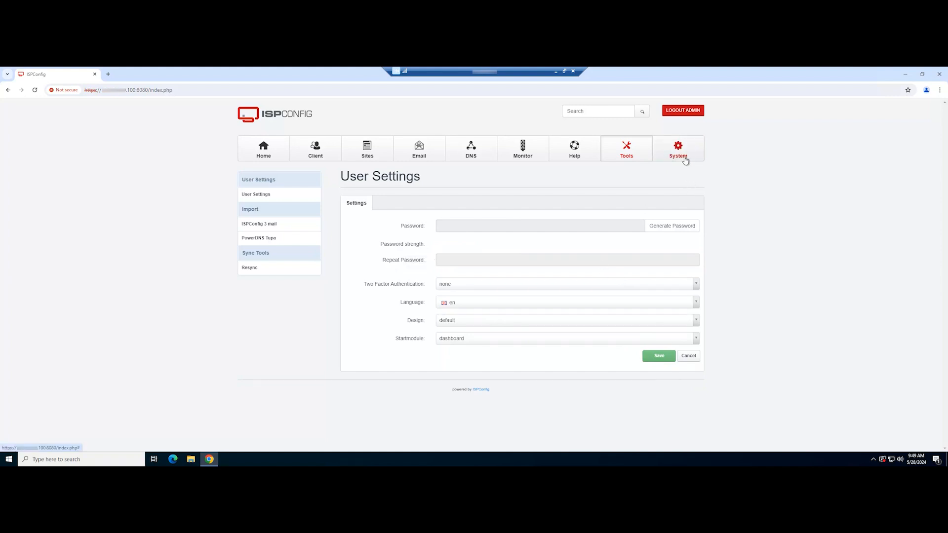
- Add a firewall record under System > Firewall for ispconfig.green.com with the default TCP ports and UDP 53, and save it
left_click(678, 149)
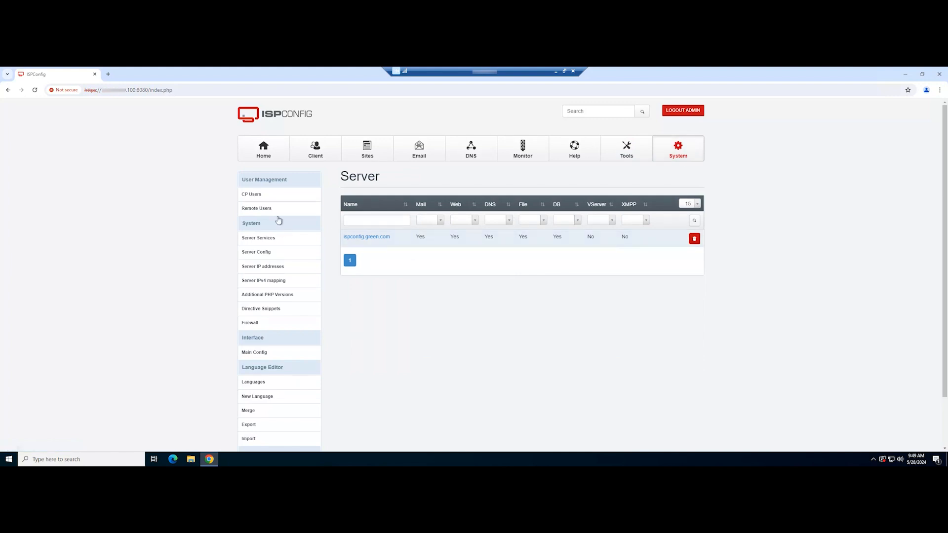
left_click(250, 322)
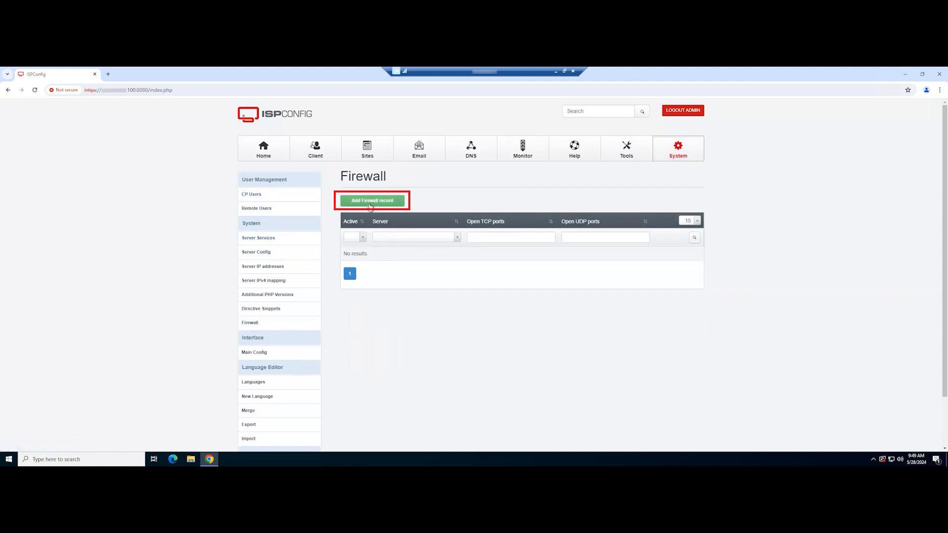
left_click(372, 201)
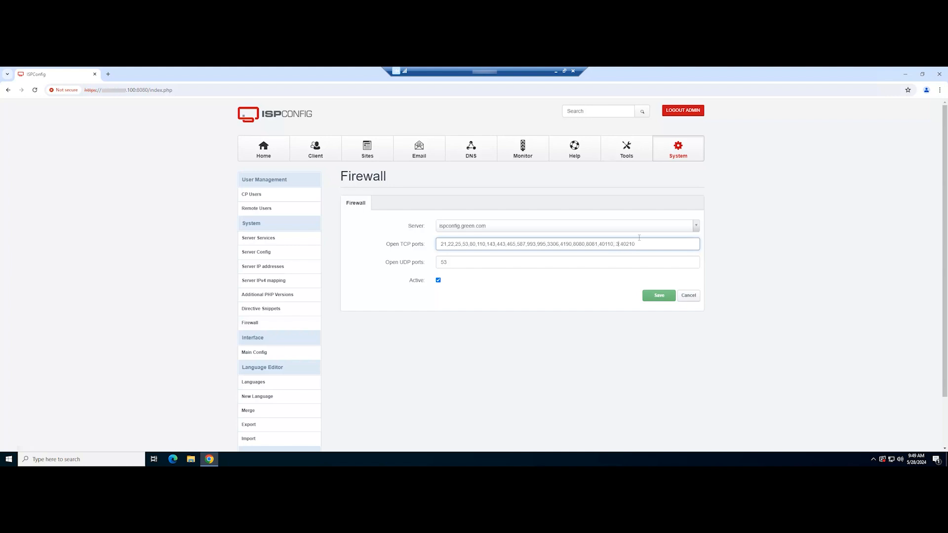
left_click(659, 296)
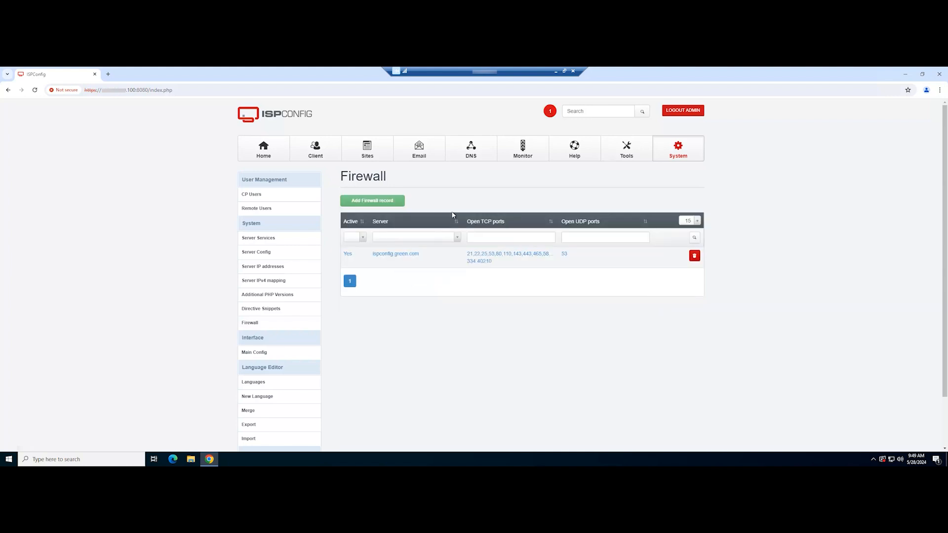
mouse_move(471, 294)
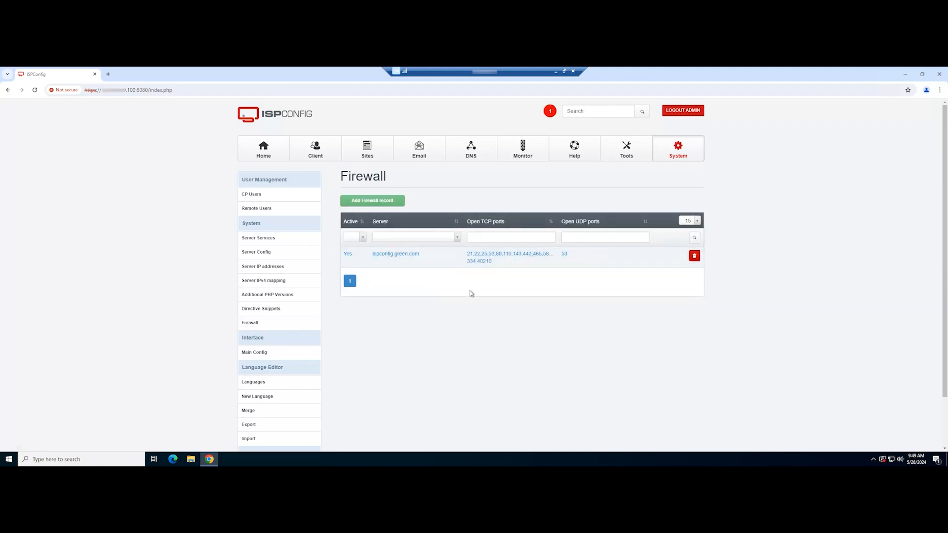
mouse_move(504, 277)
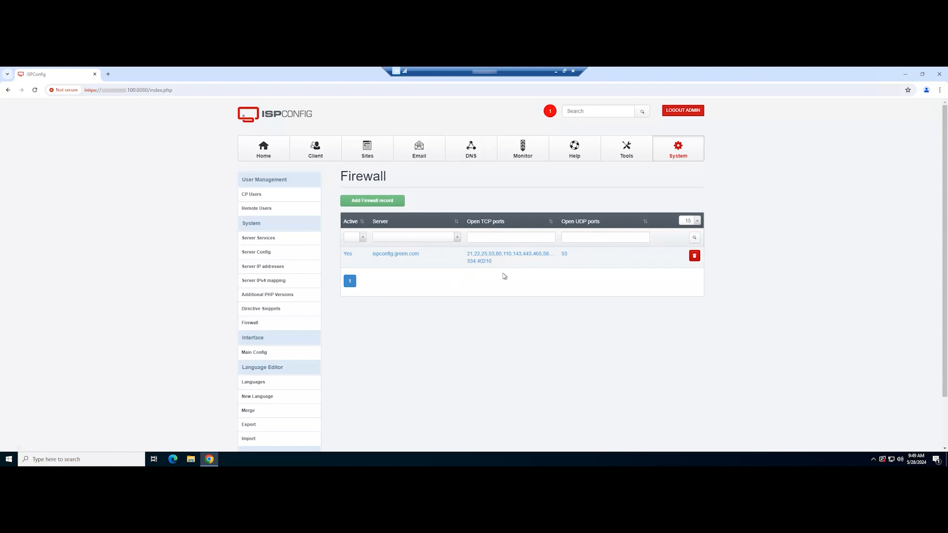
left_click(470, 149)
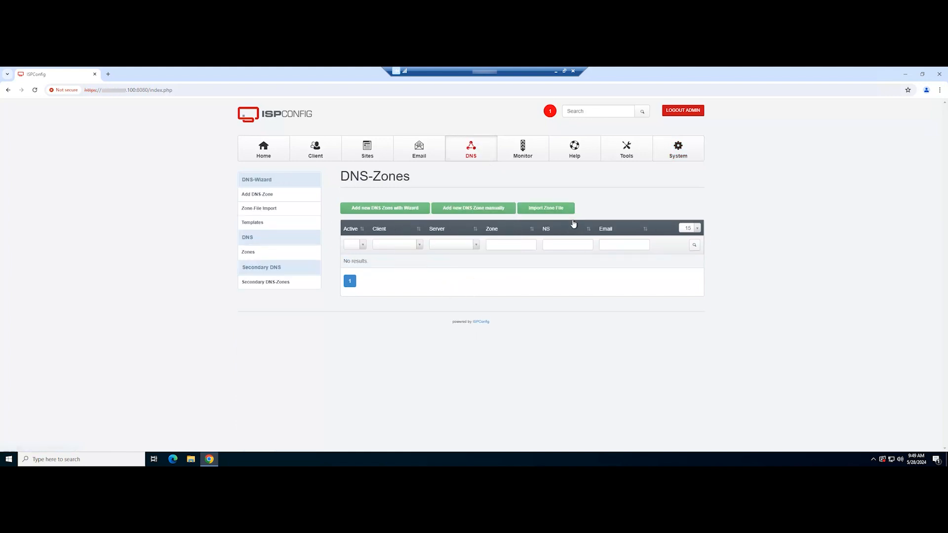
left_click(384, 208)
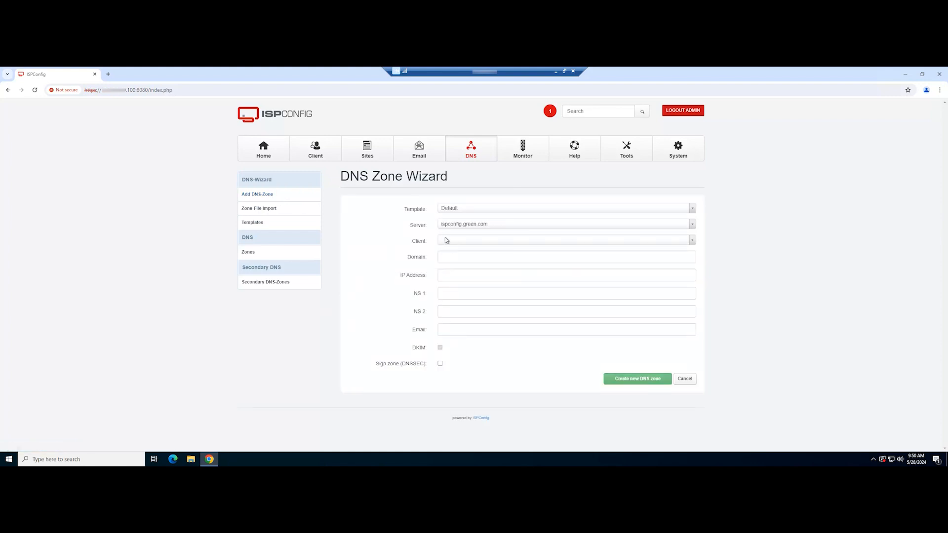
type("test gree")
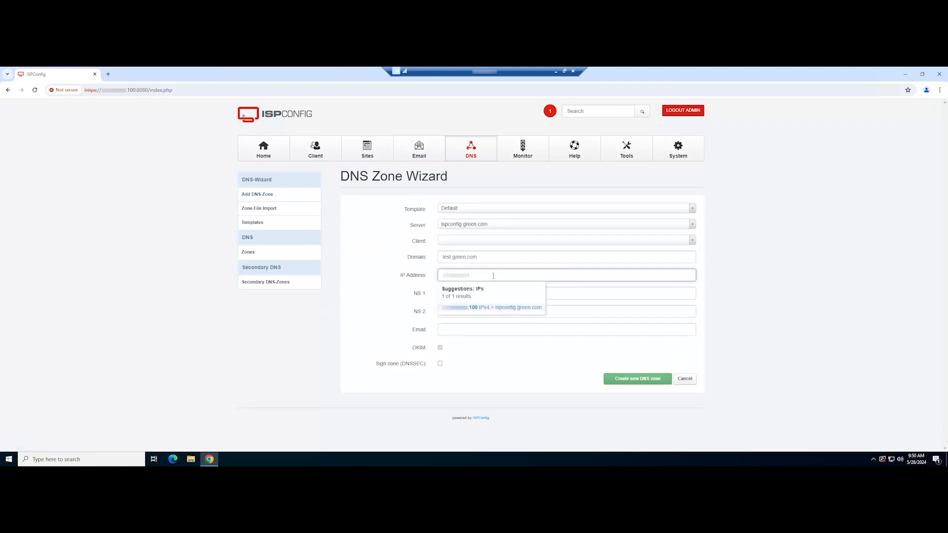
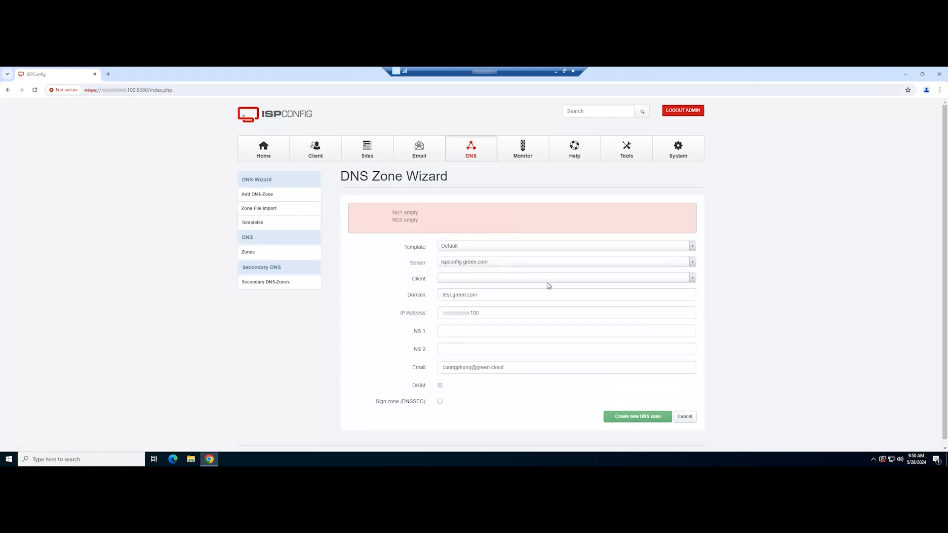
type("green.vps")
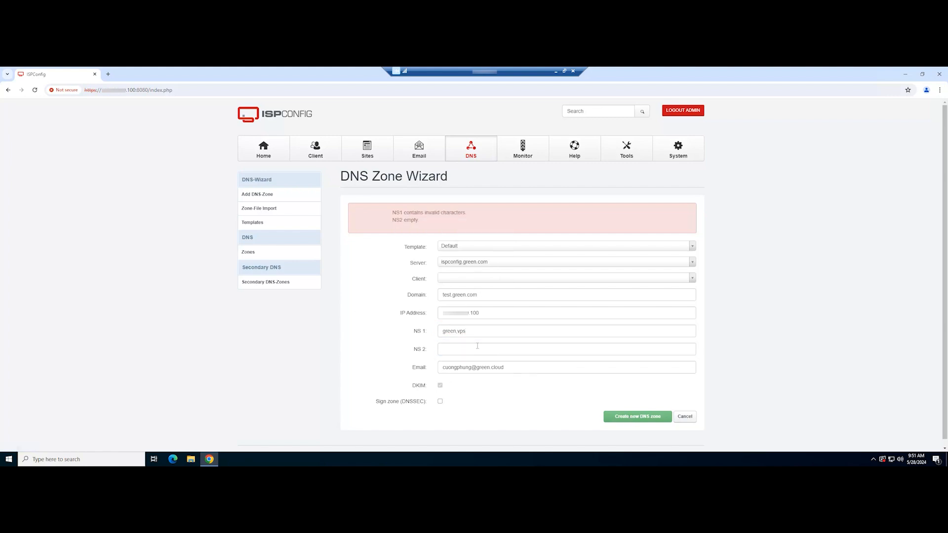
type("VPS")
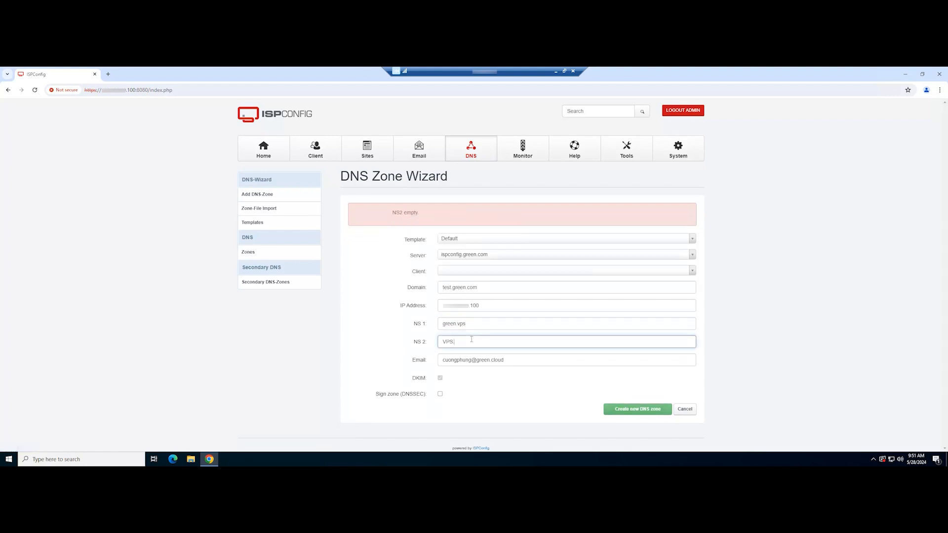
left_click(637, 409)
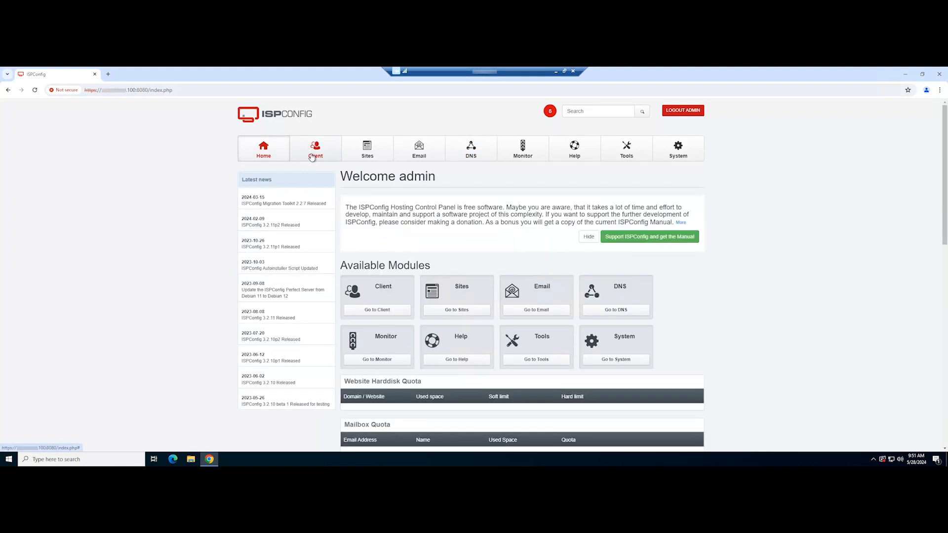
- View the Server State in Monitor, showing ispconfig.green.com as OK
left_click(368, 149)
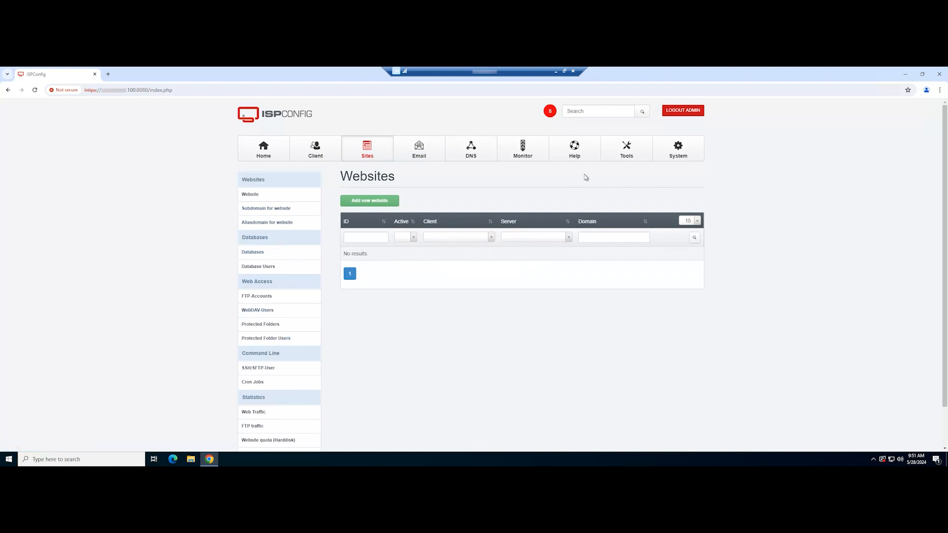
left_click(521, 149)
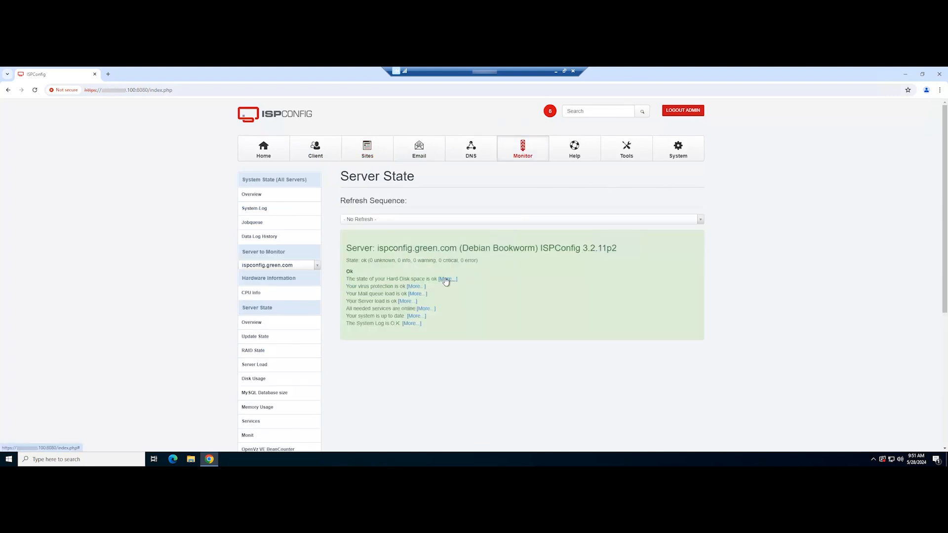